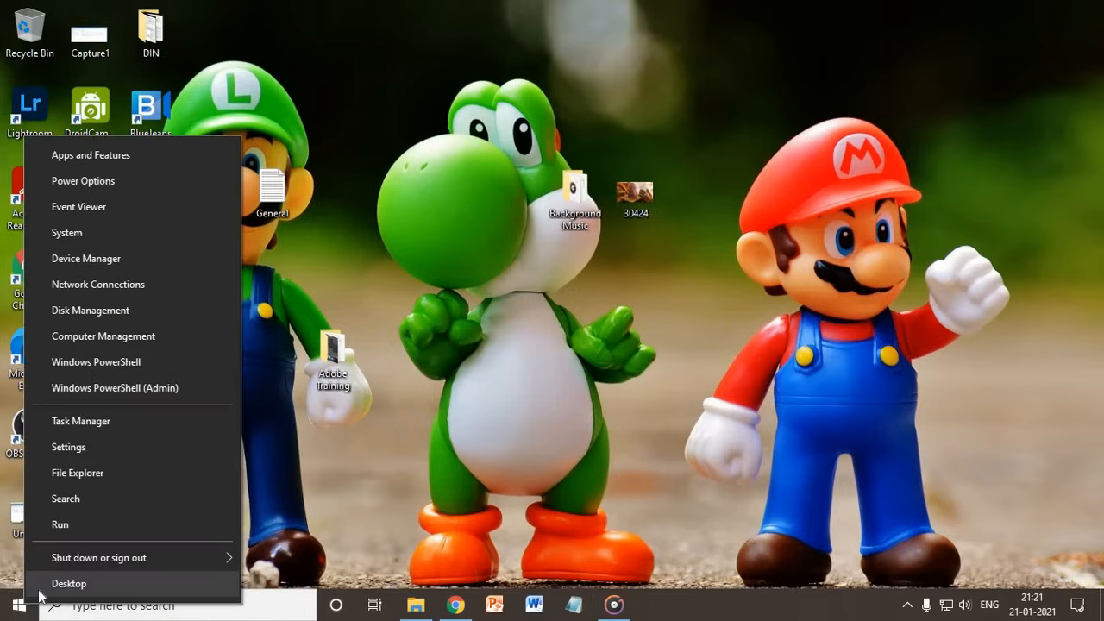
Run cleanmgr from the Windows Run dialog to start Disk Cleanup
click(58, 525)
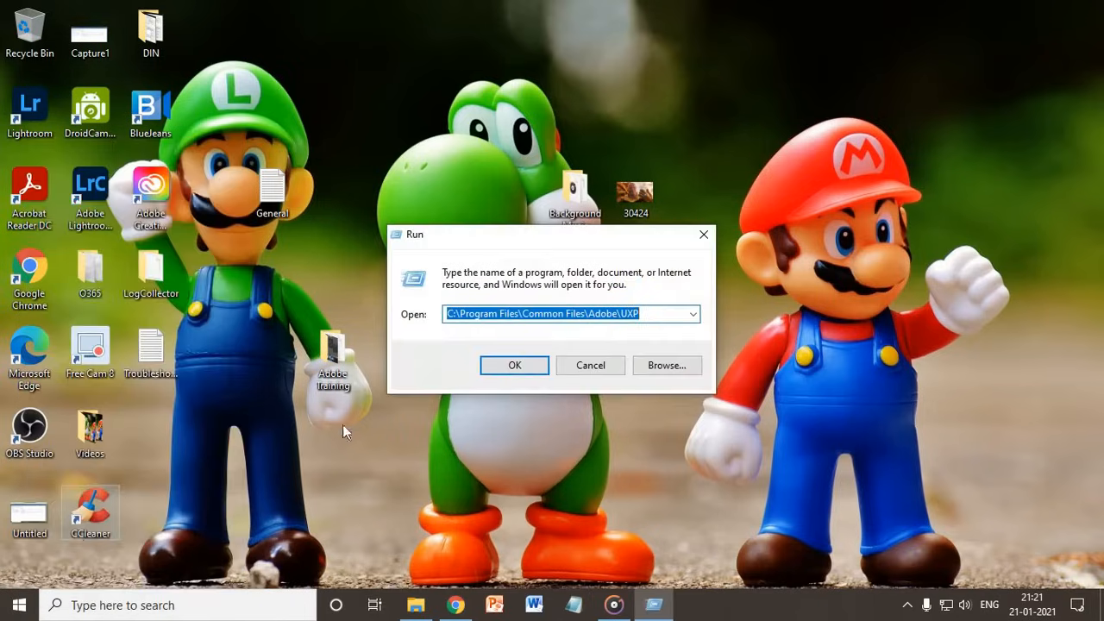
mouse_move(364, 418)
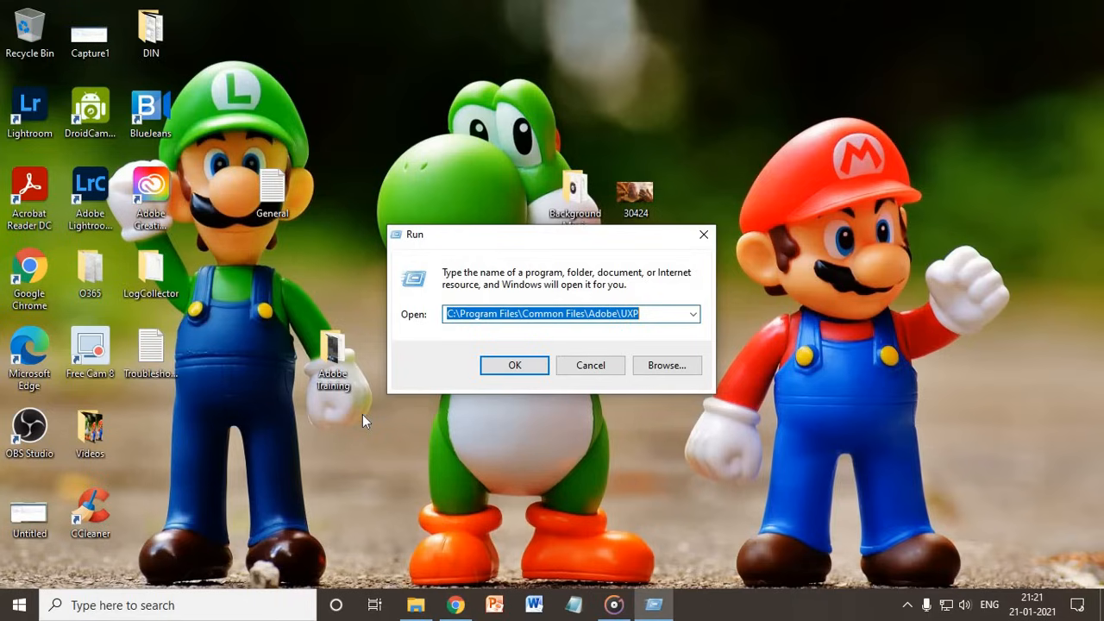
text(cle)
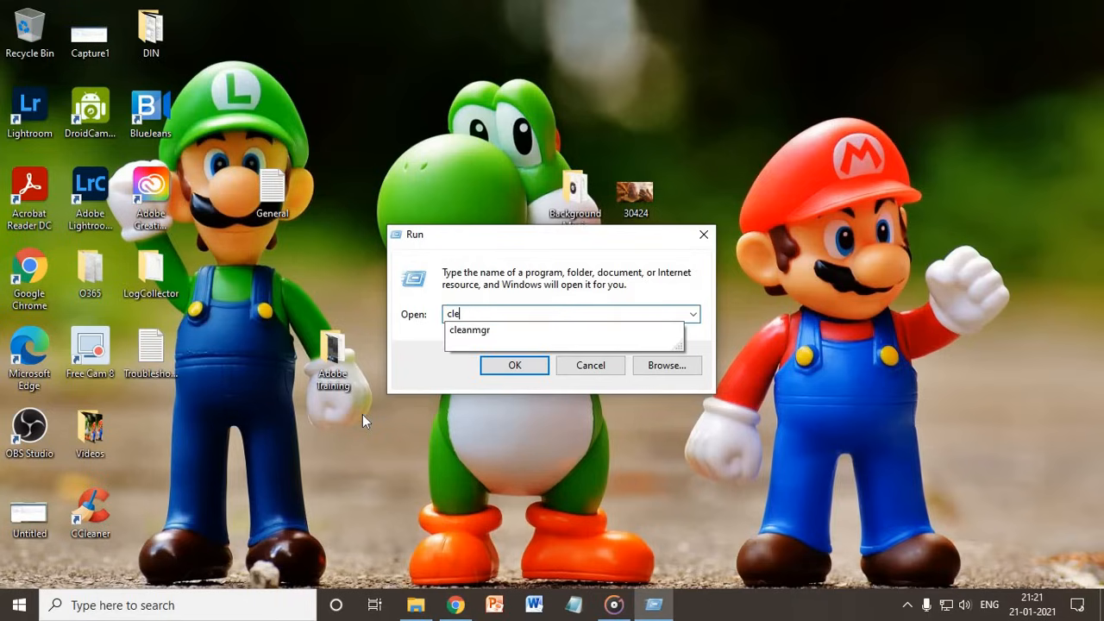
text(anmgr)
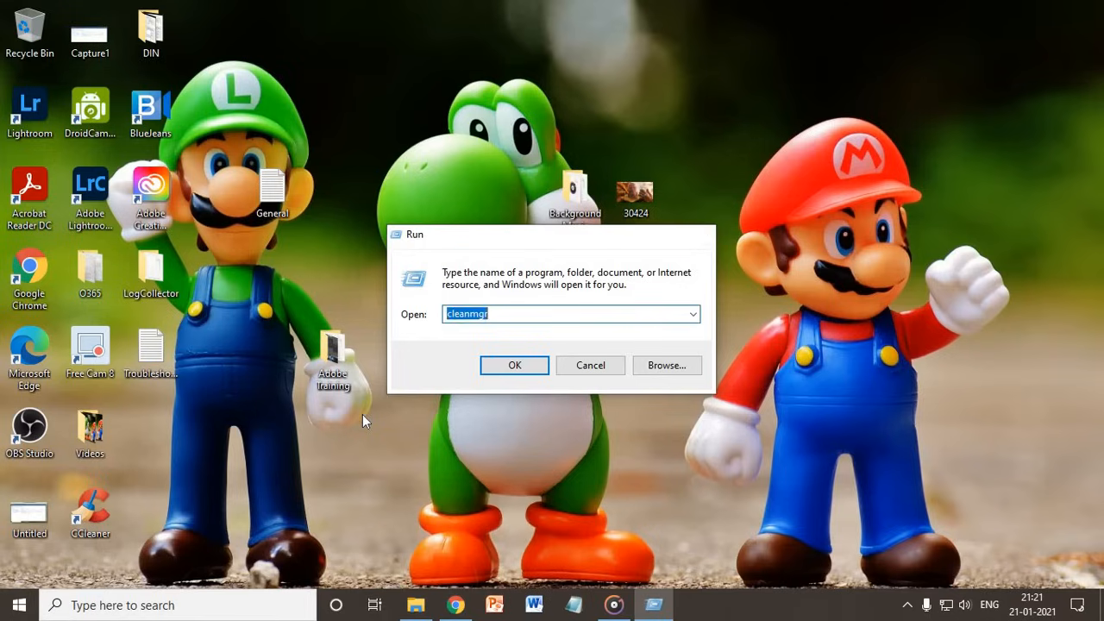
click(514, 365)
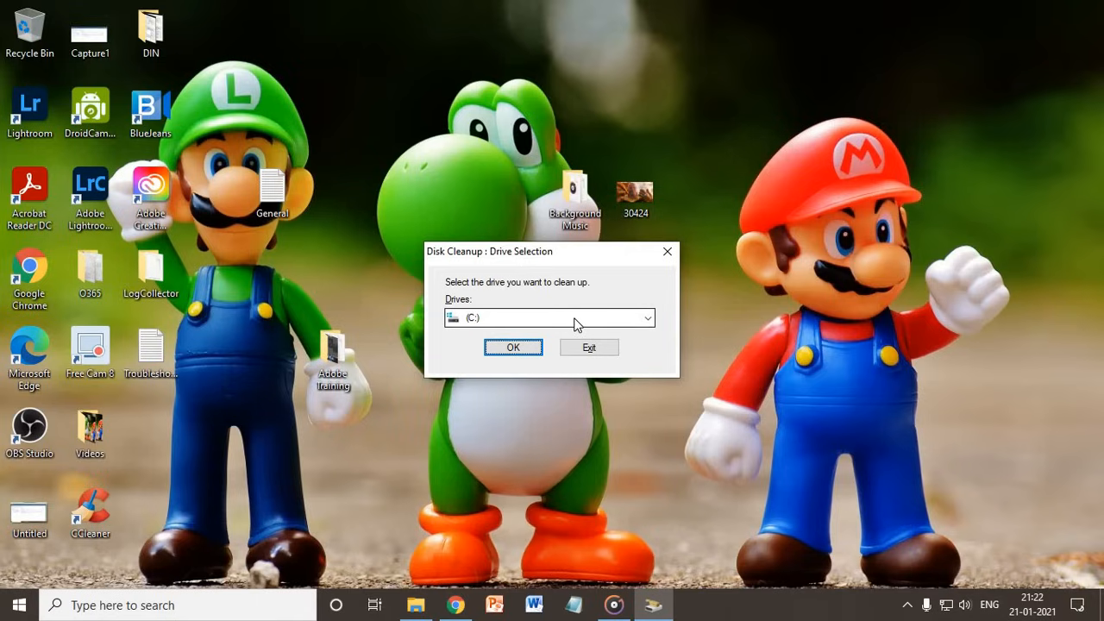
Pick drive C: and tick all file categories, including Temporary files and Recycle Bin (155 MB)
click(513, 346)
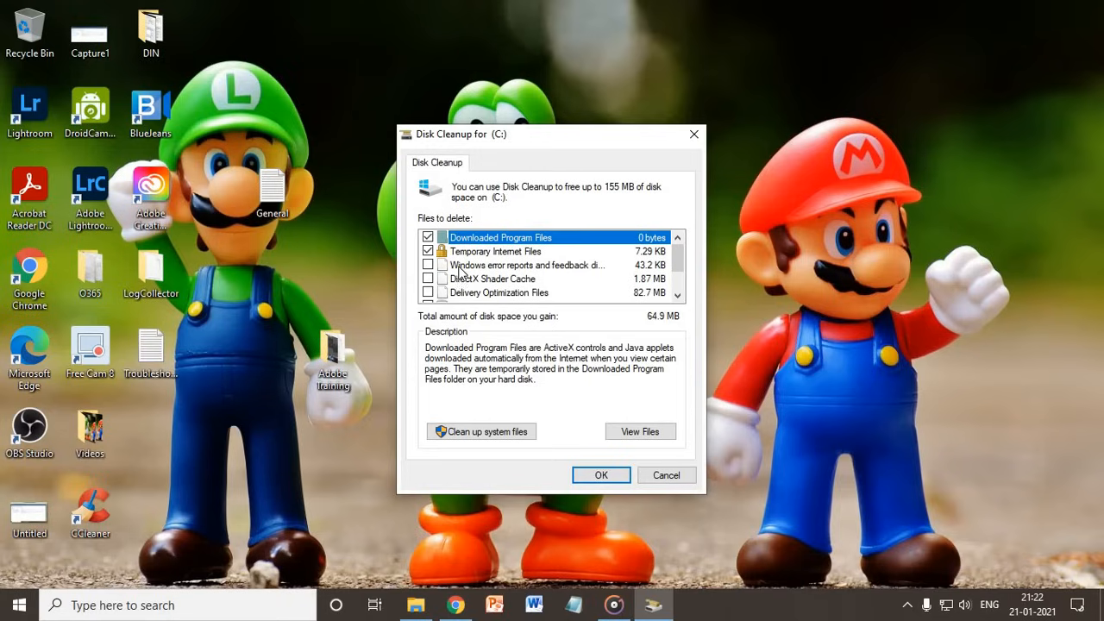
scroll(down, 3)
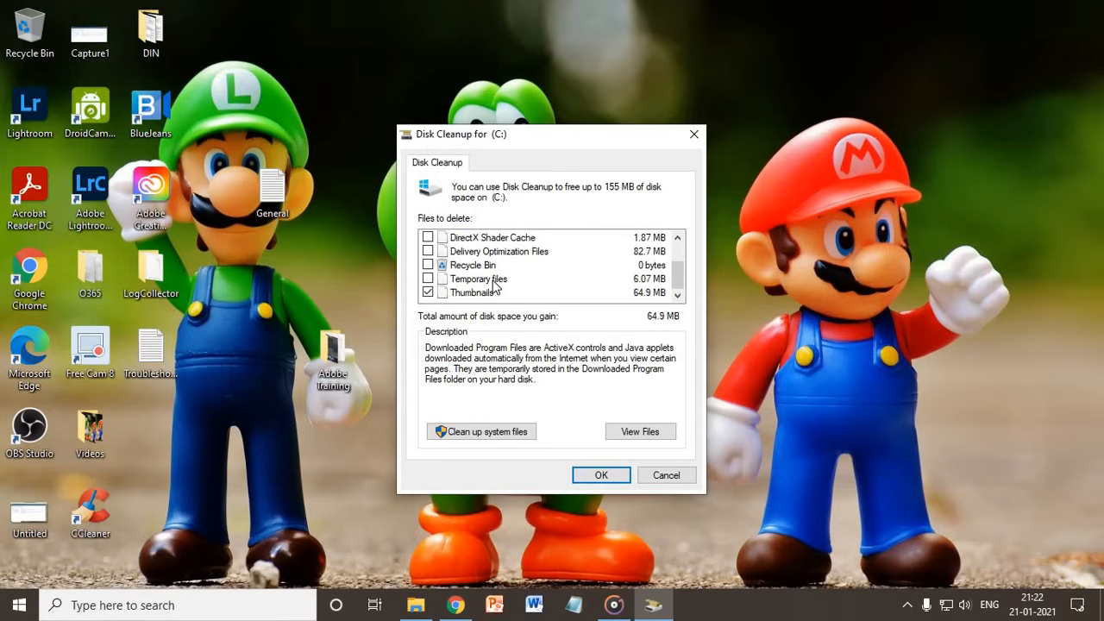
click(429, 279)
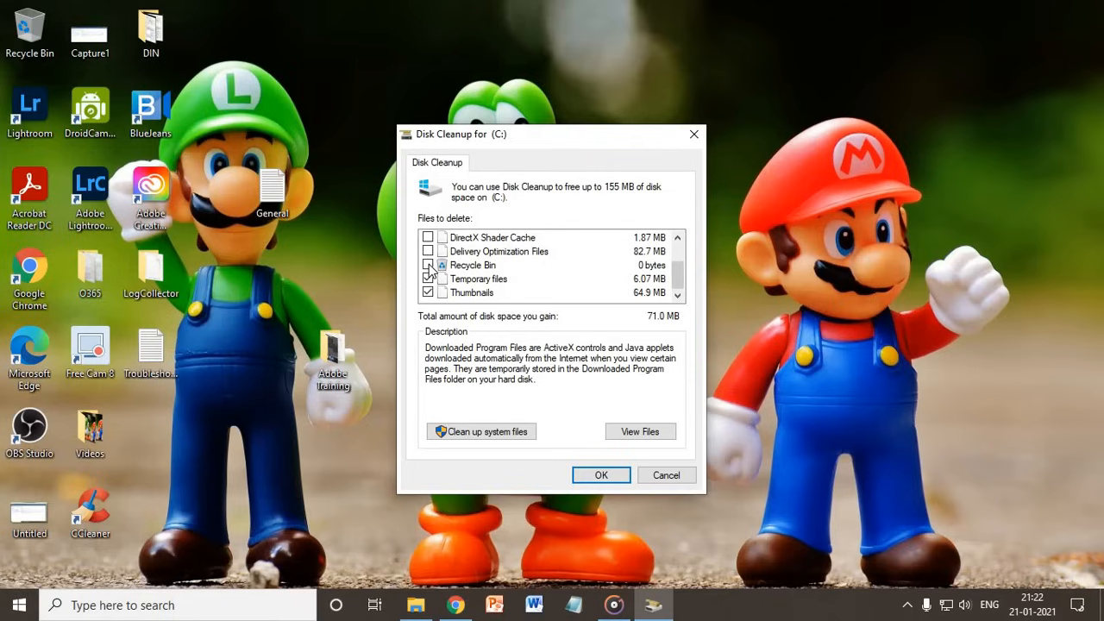
click(429, 251)
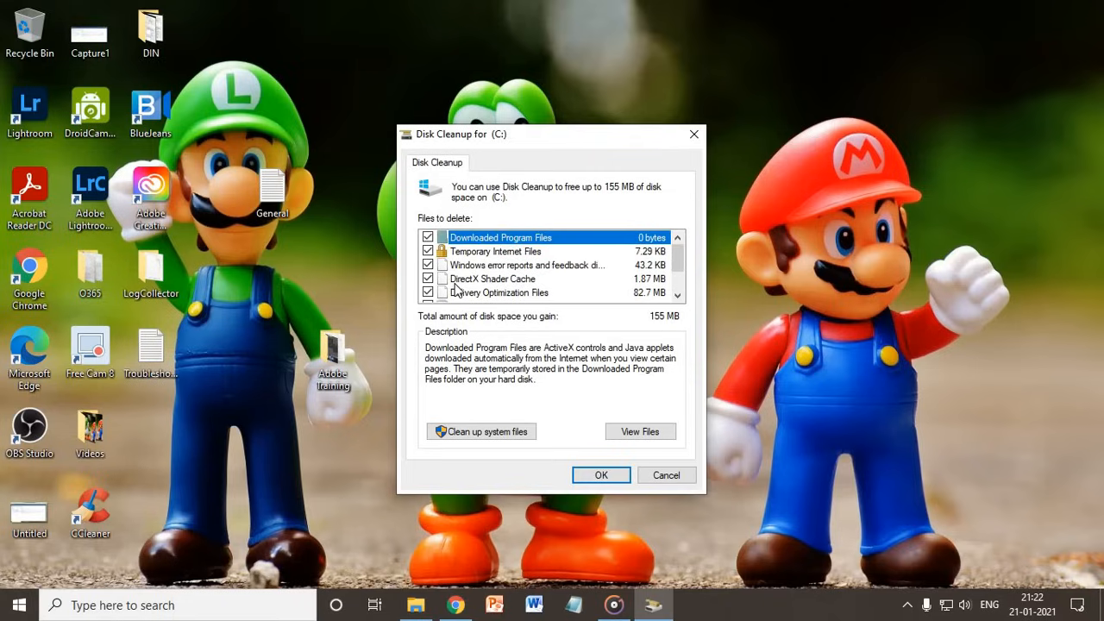
scroll(down, 3)
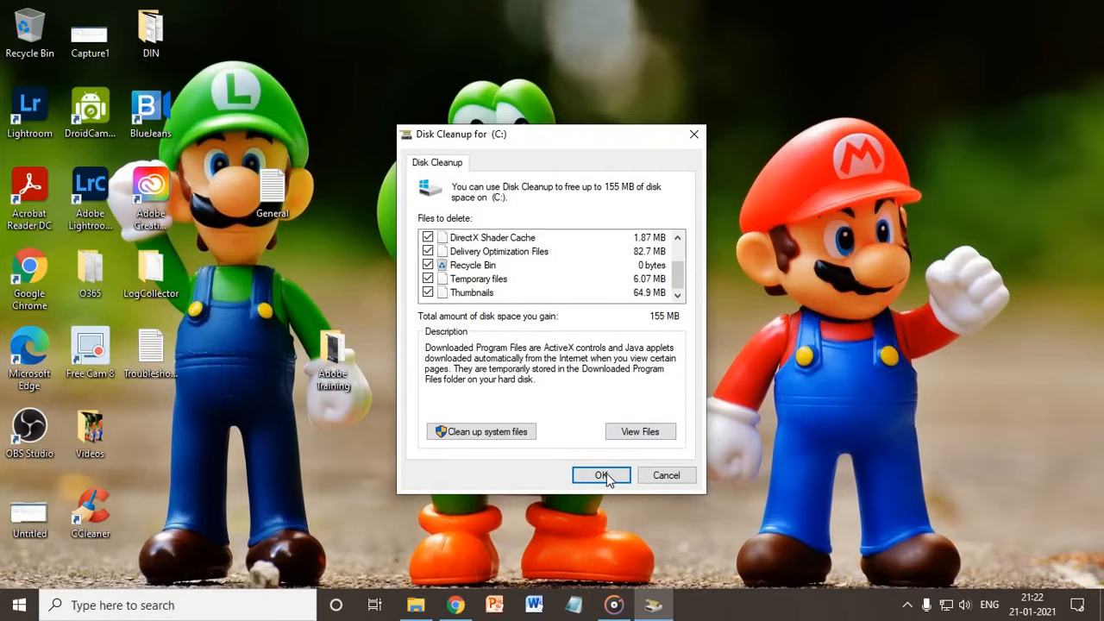
click(601, 475)
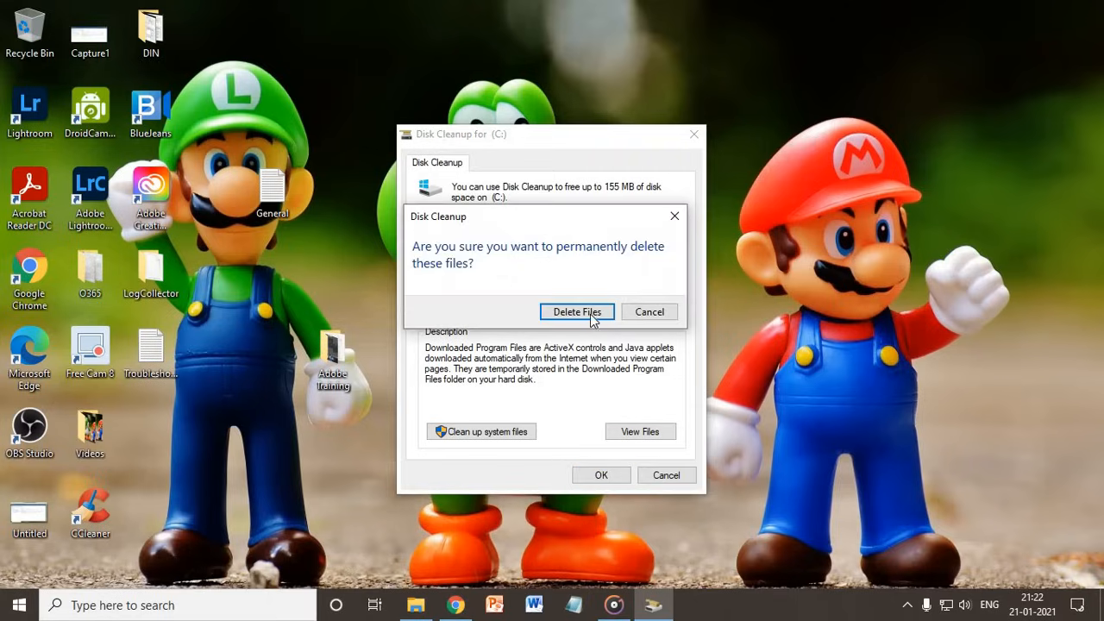
Confirm Delete Files and let Disk Cleanup remove the 155 MB of junk
click(577, 312)
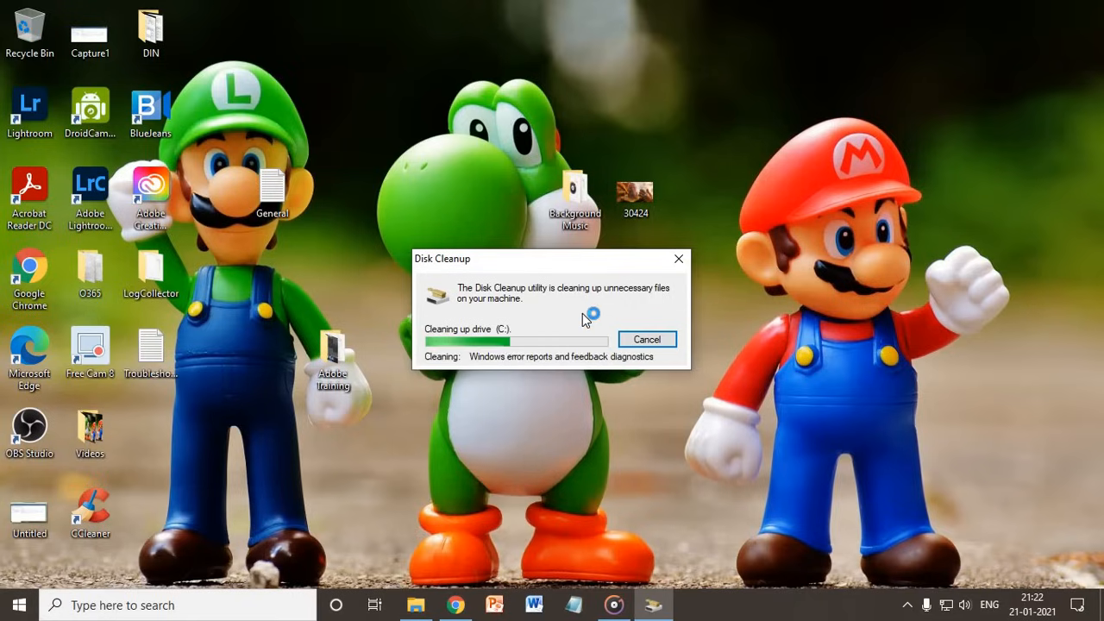
click(646, 339)
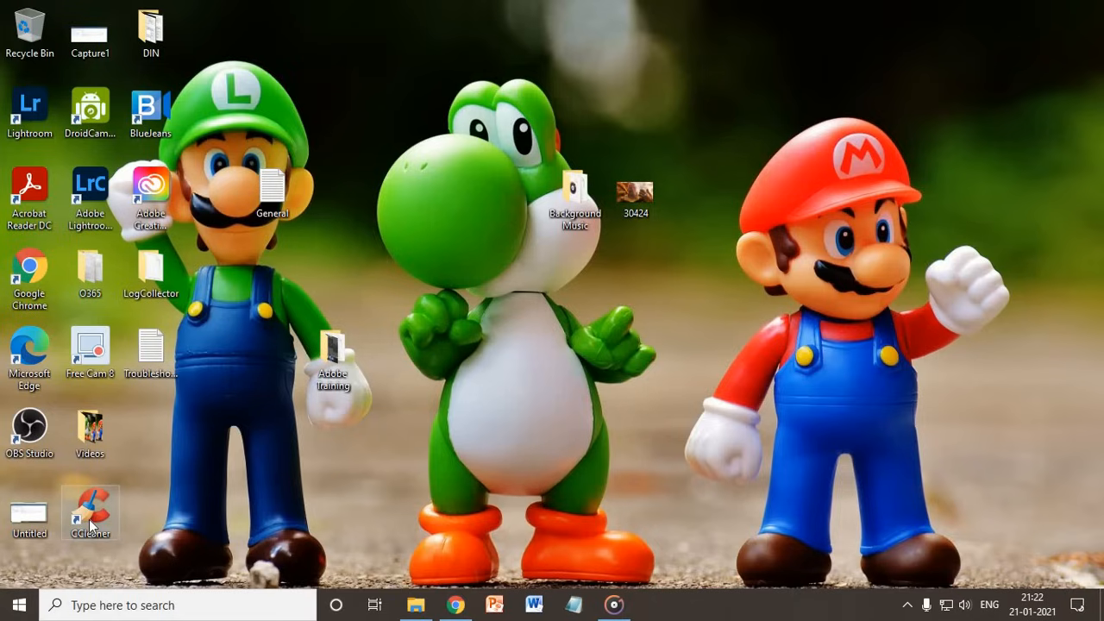
mouse_move(253, 443)
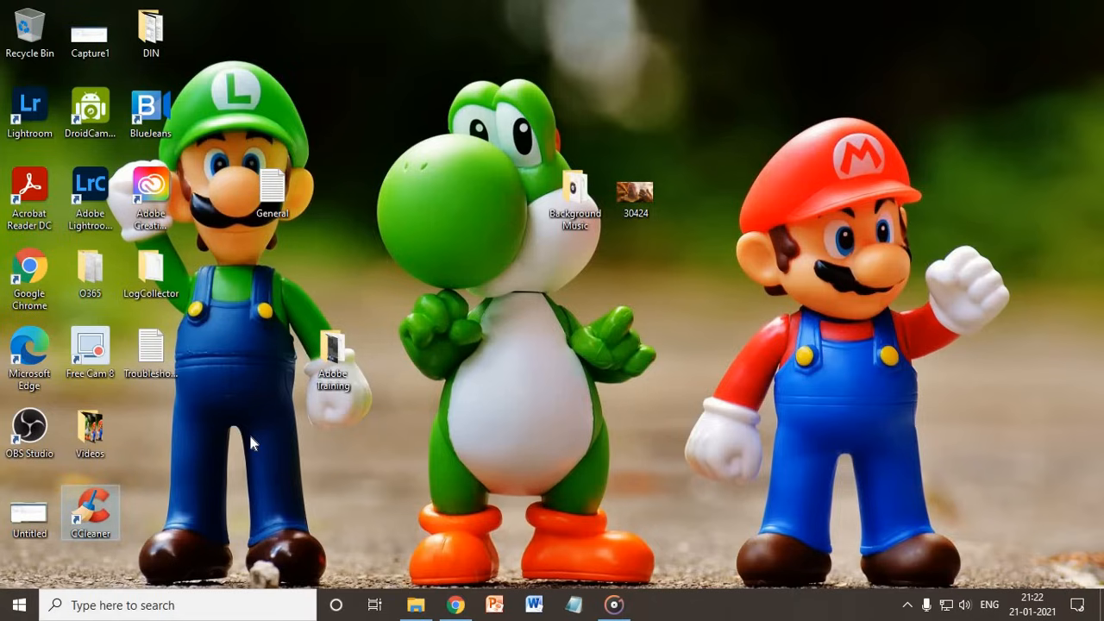
mouse_move(627, 419)
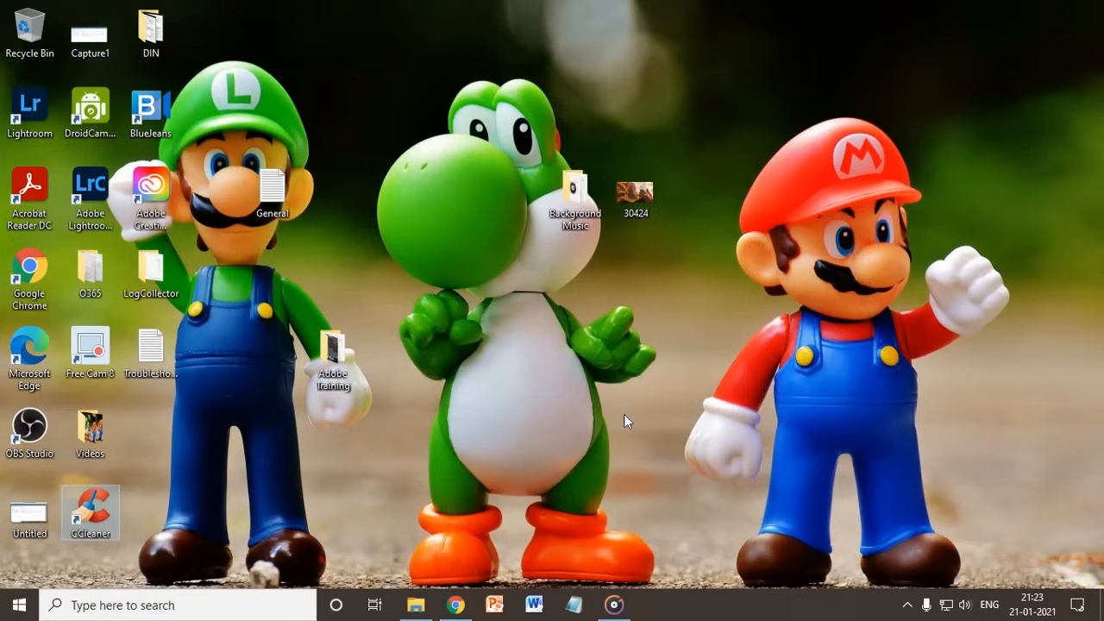
mouse_move(123, 520)
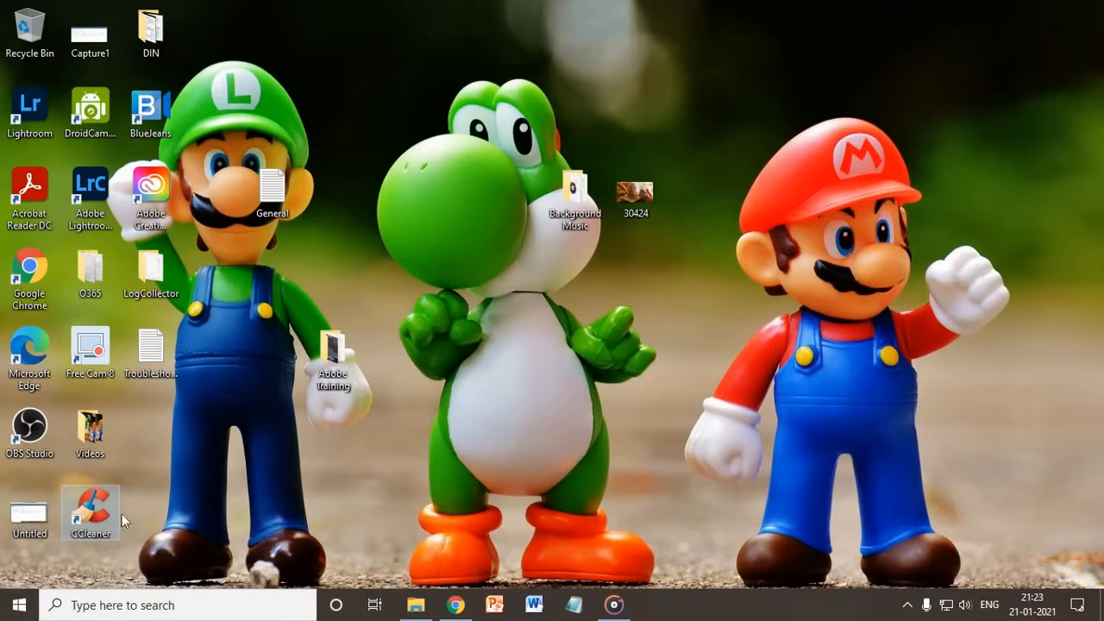
mouse_move(95, 508)
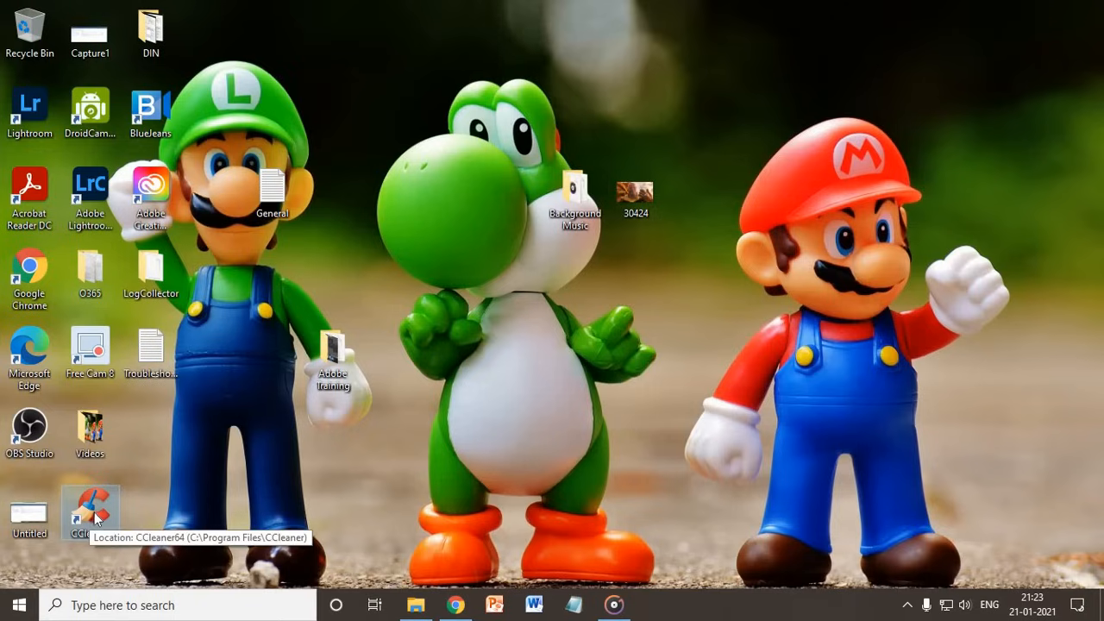
Launch CCleaner from its desktop shortcut and go to Custom Clean
double_click(90, 511)
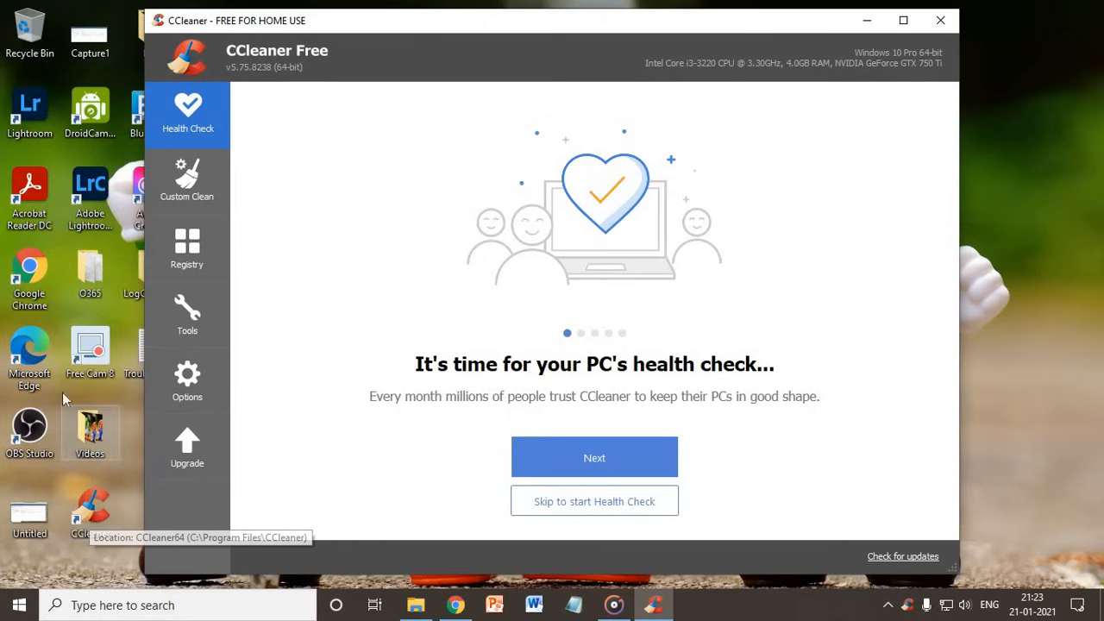
click(187, 181)
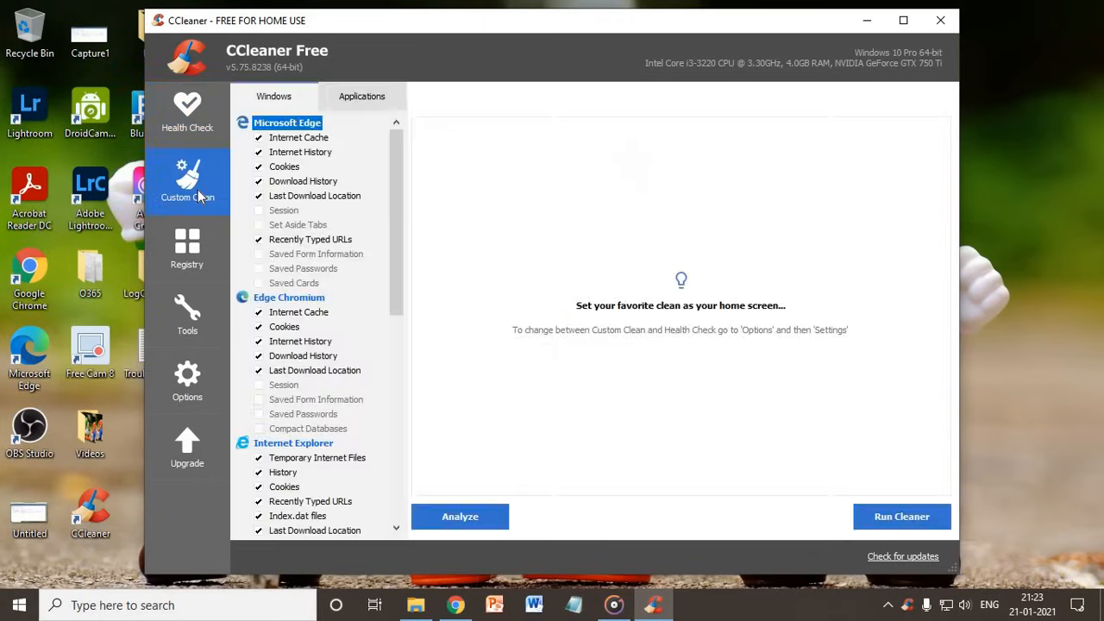
Analyze junk files (about 929 MB), allowing Chrome to close, then switch to Registry
click(460, 516)
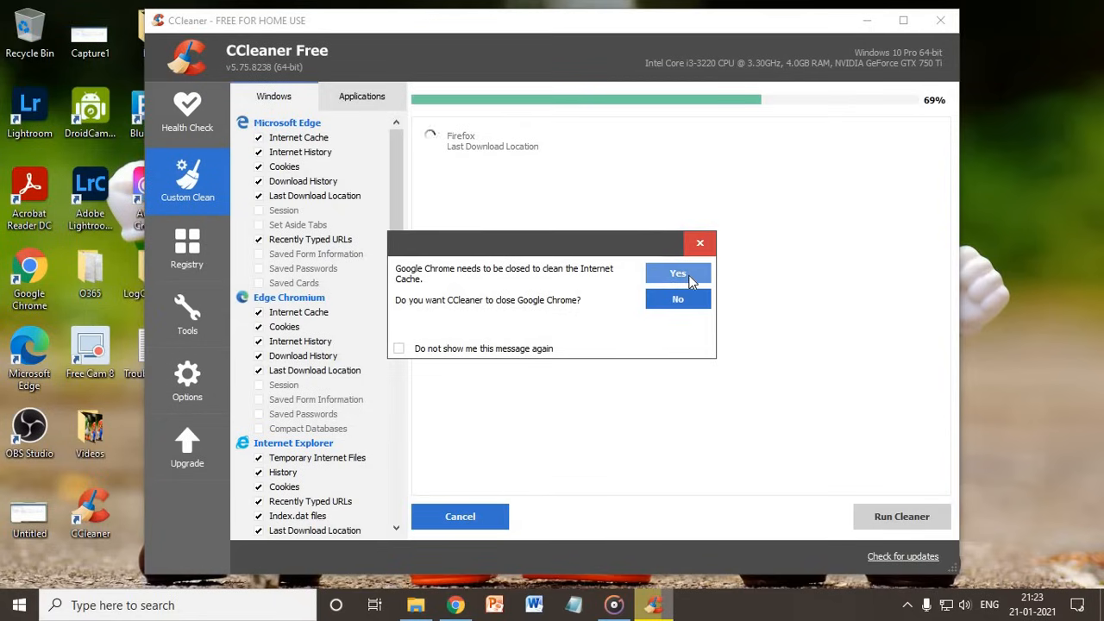
click(678, 273)
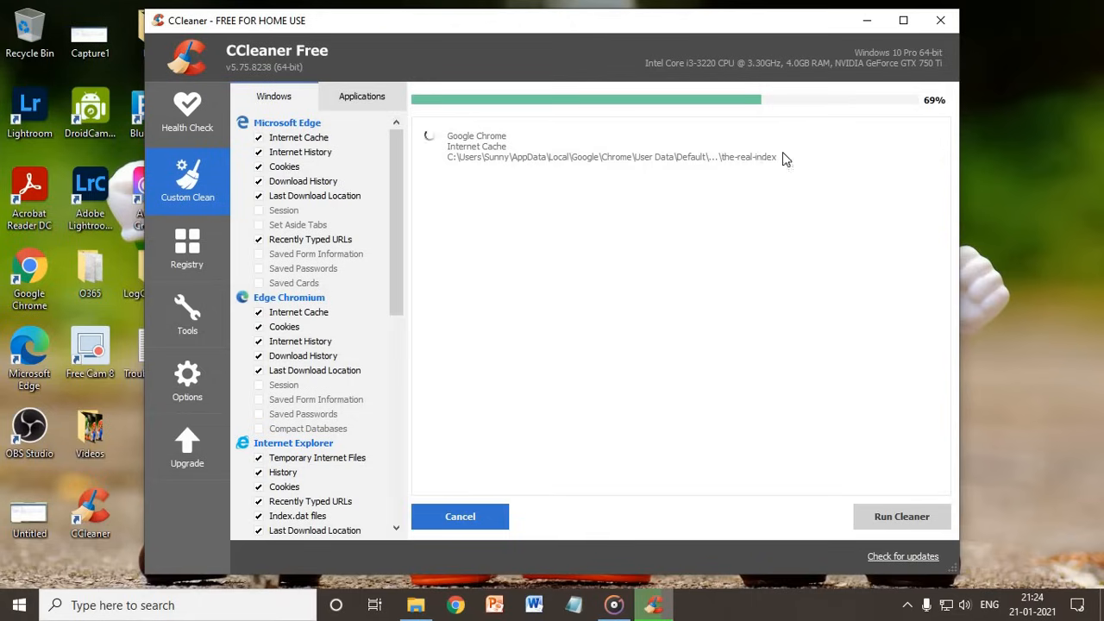
mouse_move(818, 213)
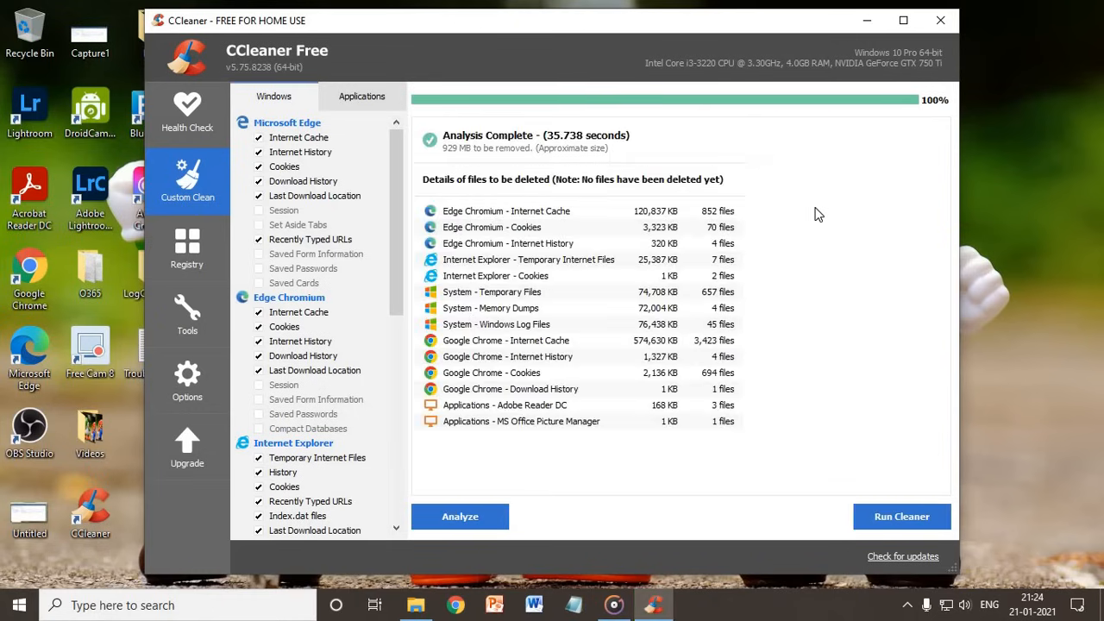
click(187, 247)
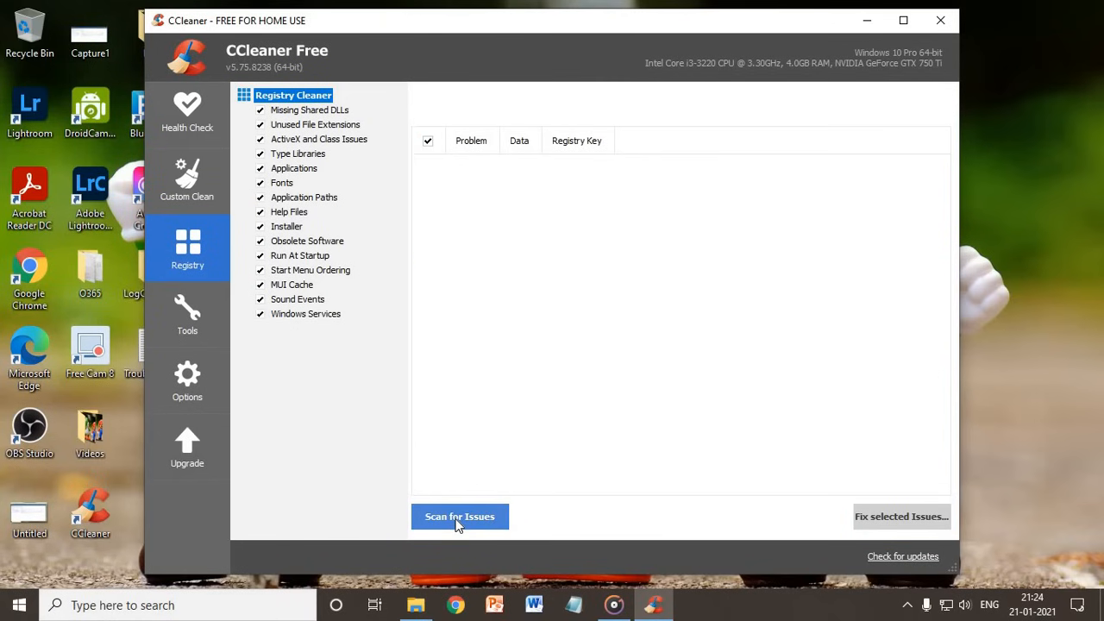
Start the registry issue scan, which finds 163 issues
click(459, 517)
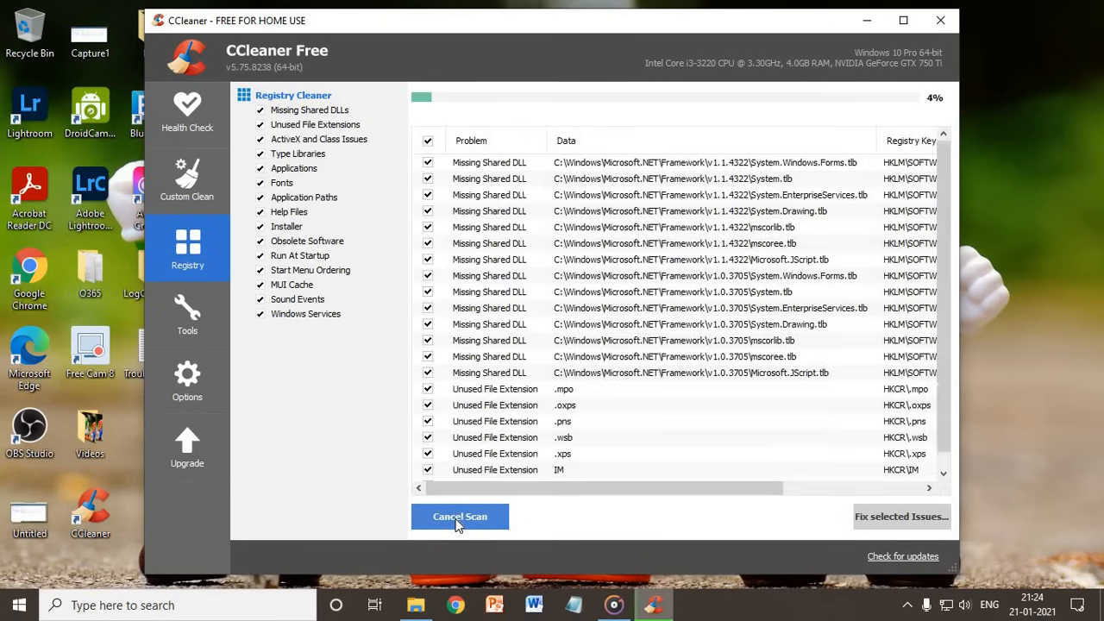
mouse_move(871, 244)
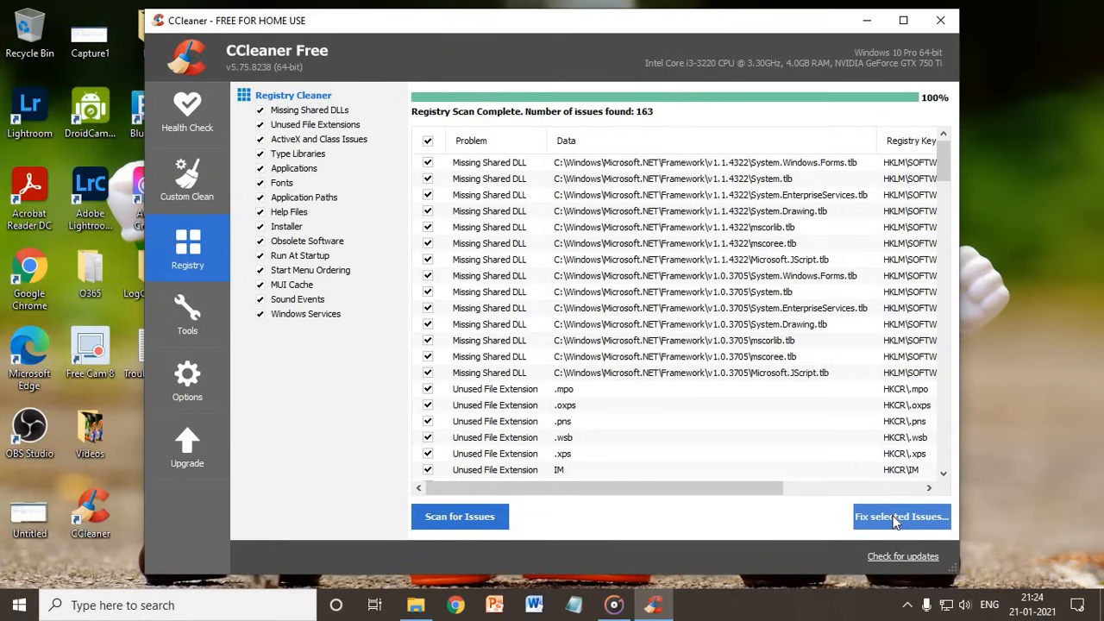
Fix all 163 selected registry issues, declining the backup, then close the fix window
click(901, 516)
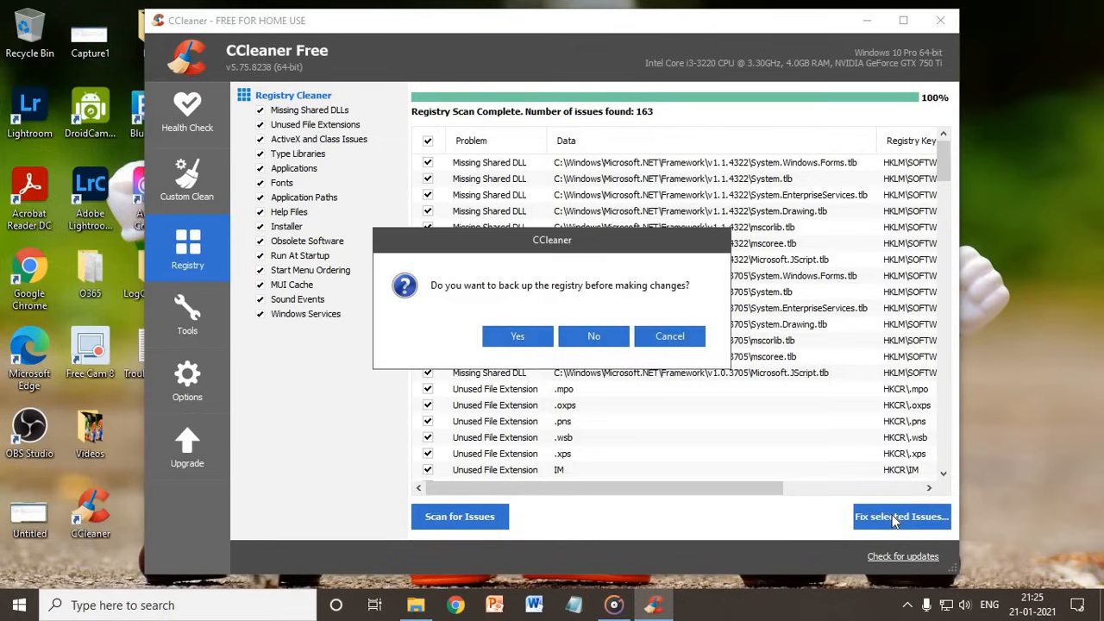
mouse_move(528, 314)
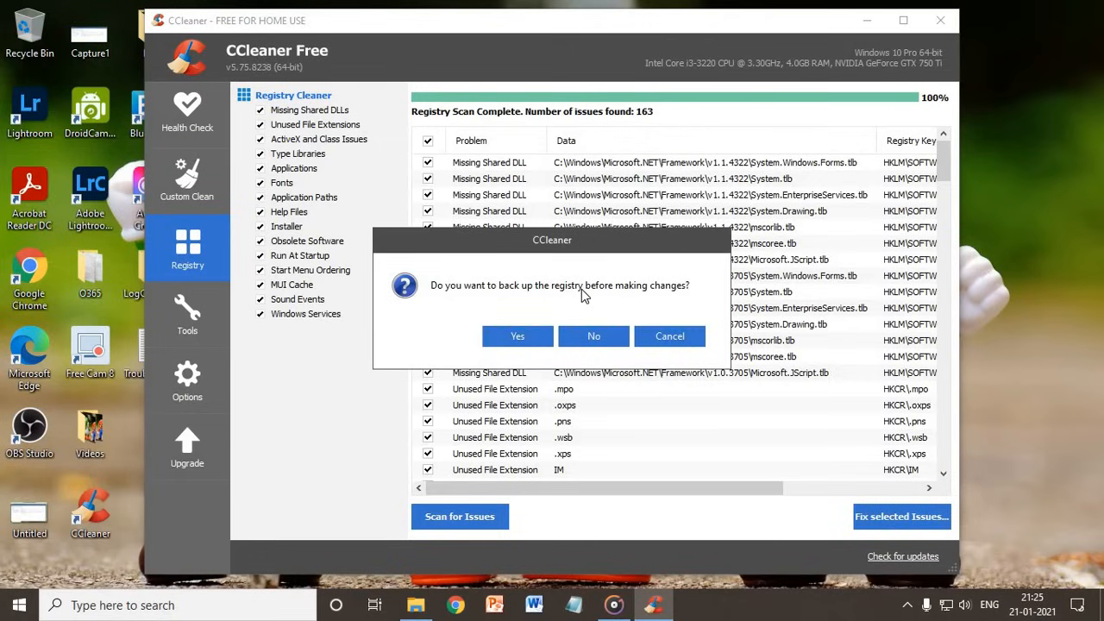
mouse_move(517, 336)
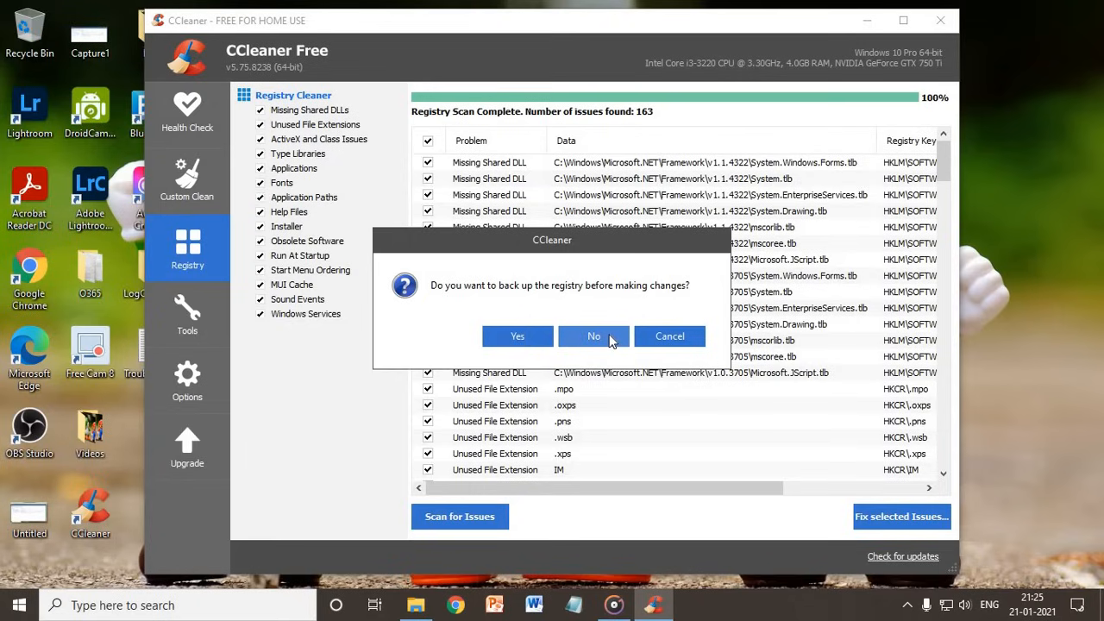
click(593, 336)
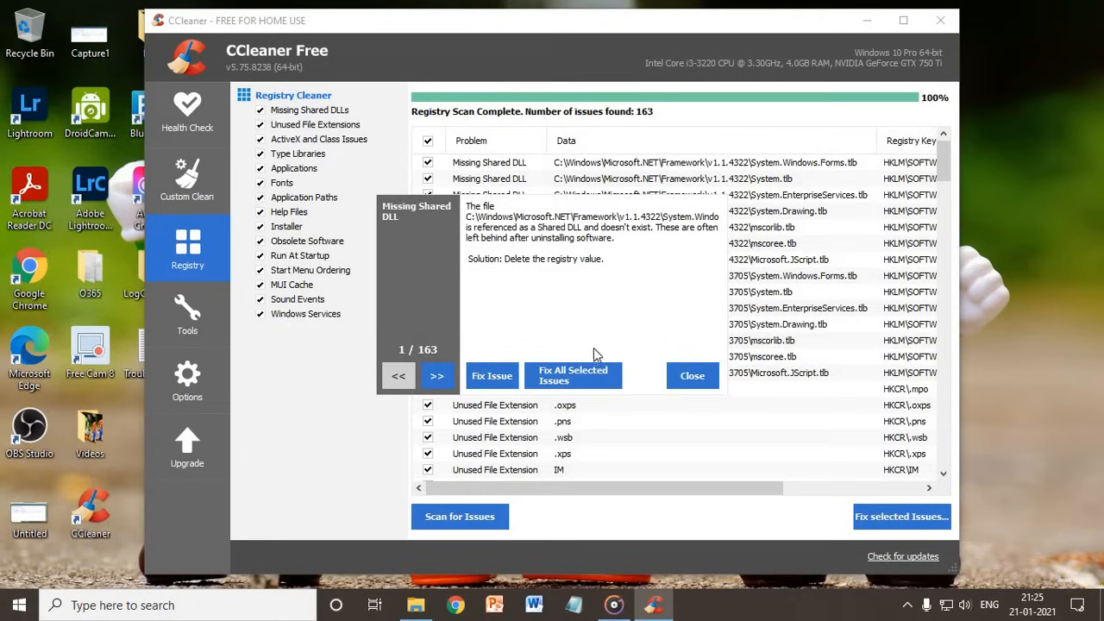
click(572, 375)
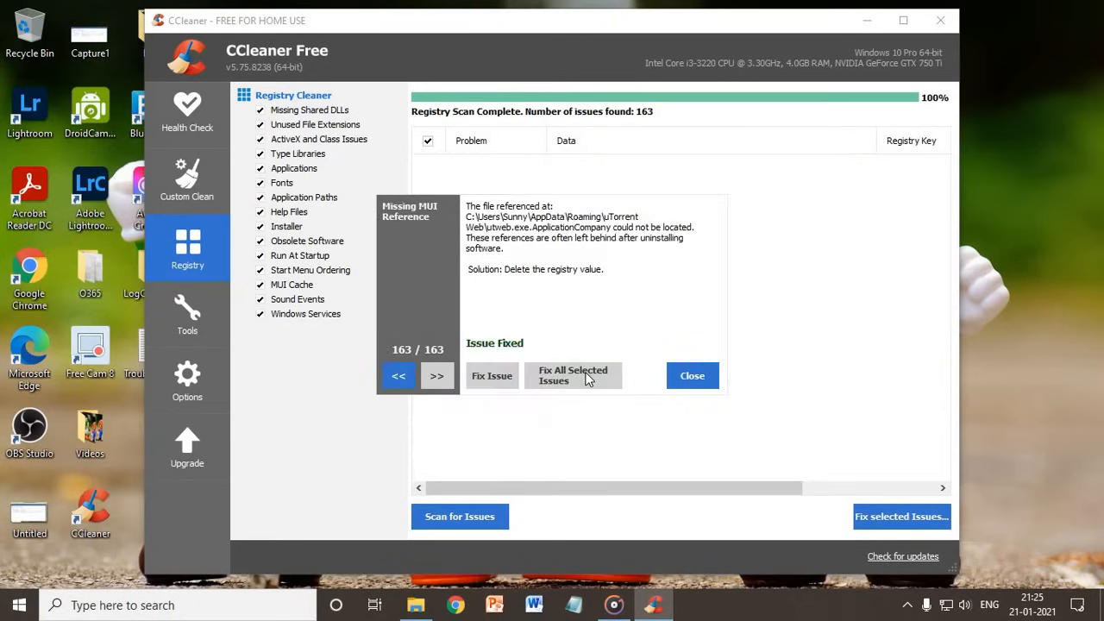
click(691, 375)
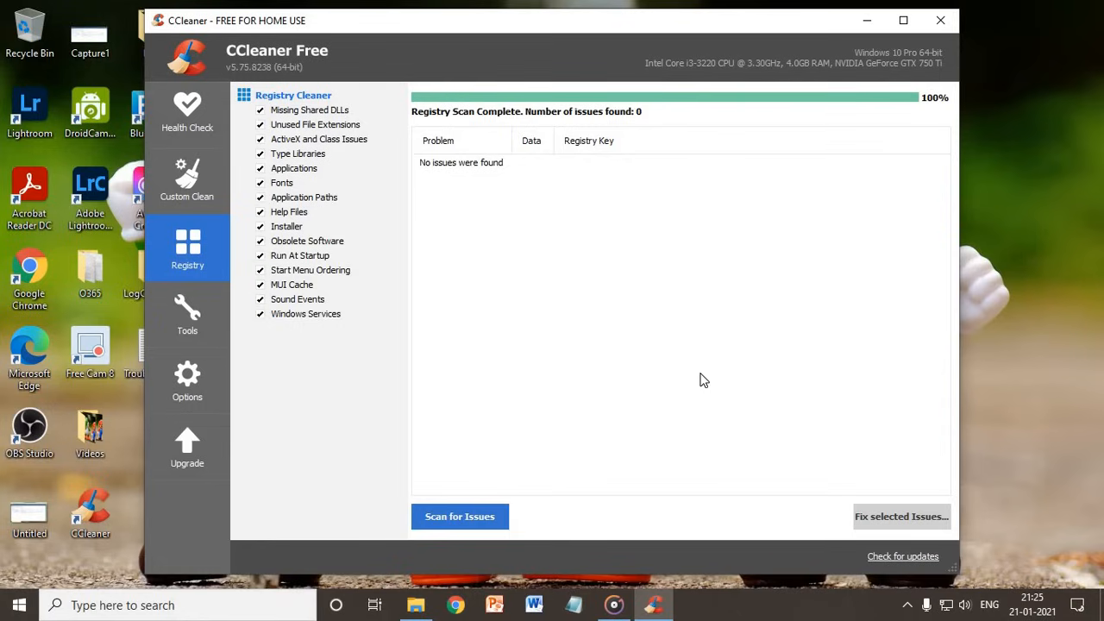
mouse_move(934, 602)
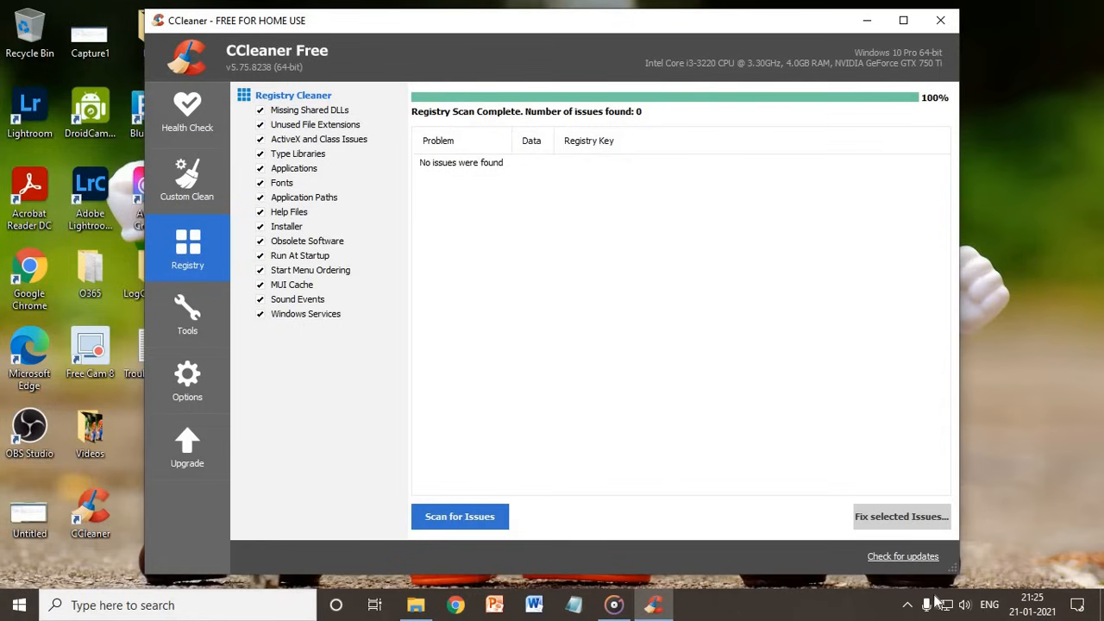